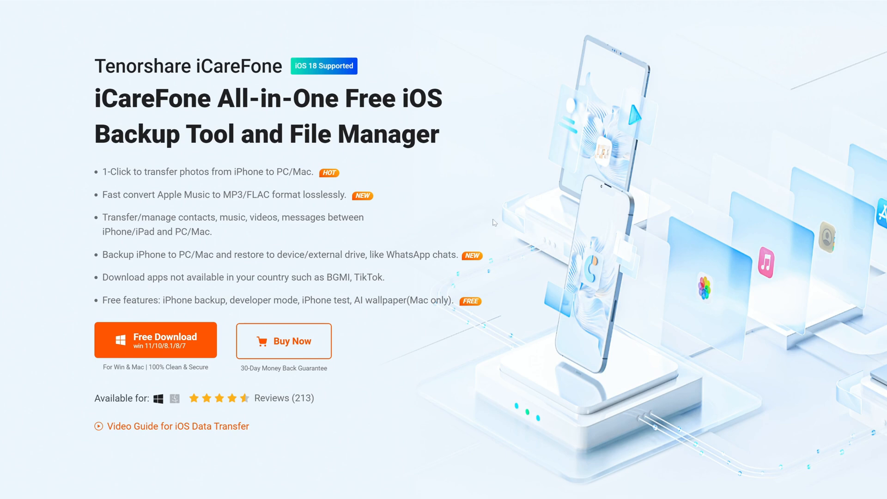
pyautogui.moveTo(188, 182)
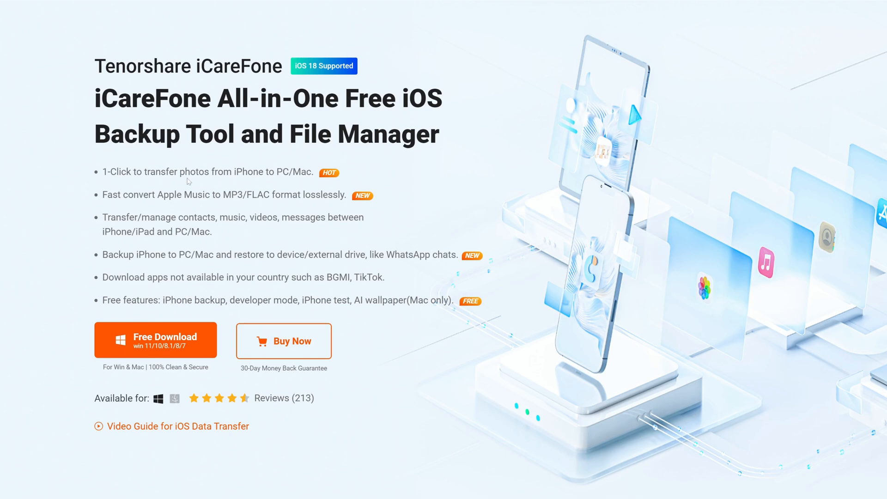
pyautogui.moveTo(261, 235)
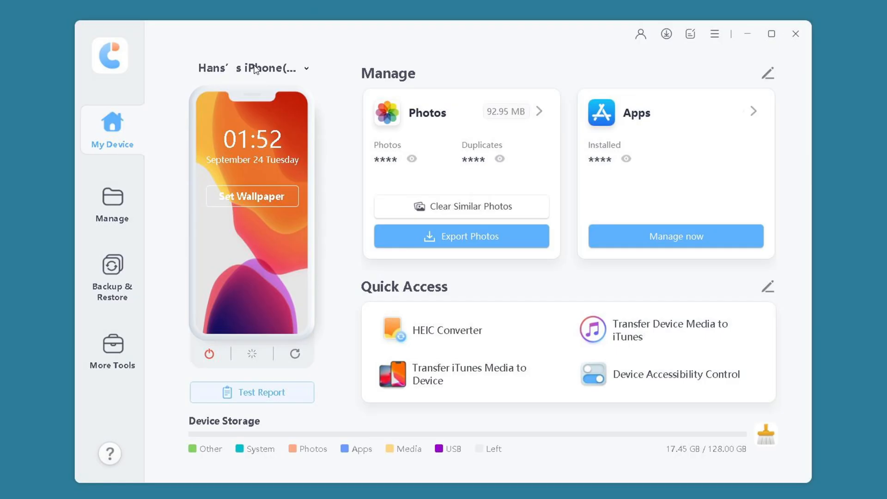
pyautogui.moveTo(112, 275)
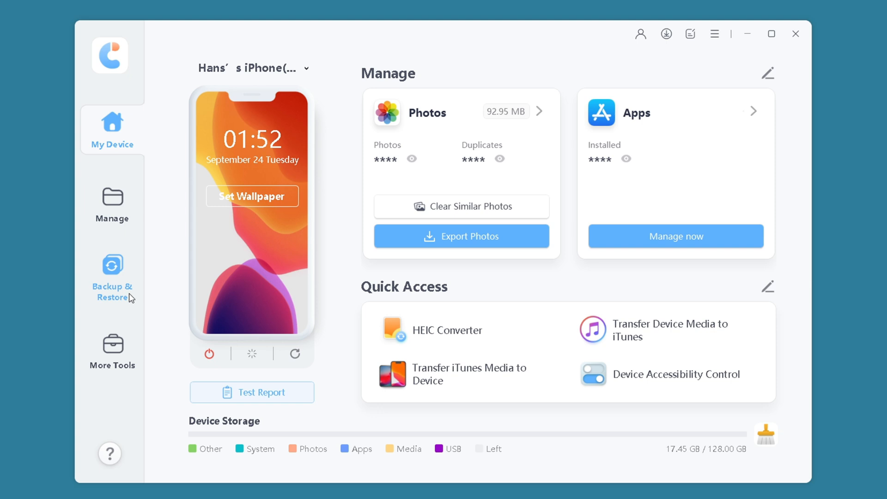
# Step: Back up the iPhone's Photos to D:\backup via Backup & Restore and view the backup data
pyautogui.click(111, 276)
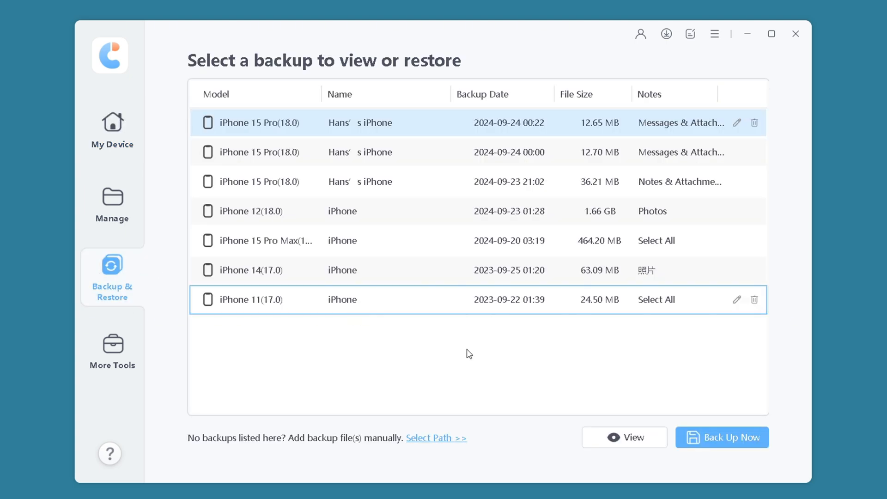
pyautogui.click(721, 436)
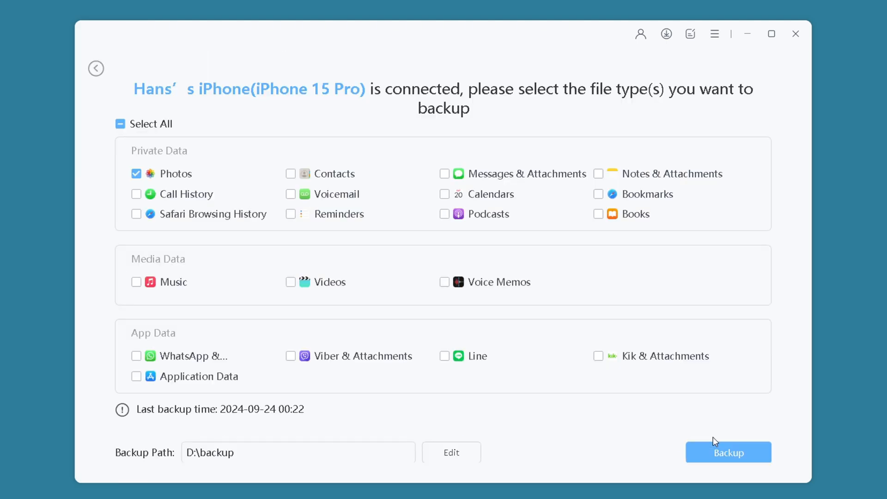
pyautogui.click(728, 451)
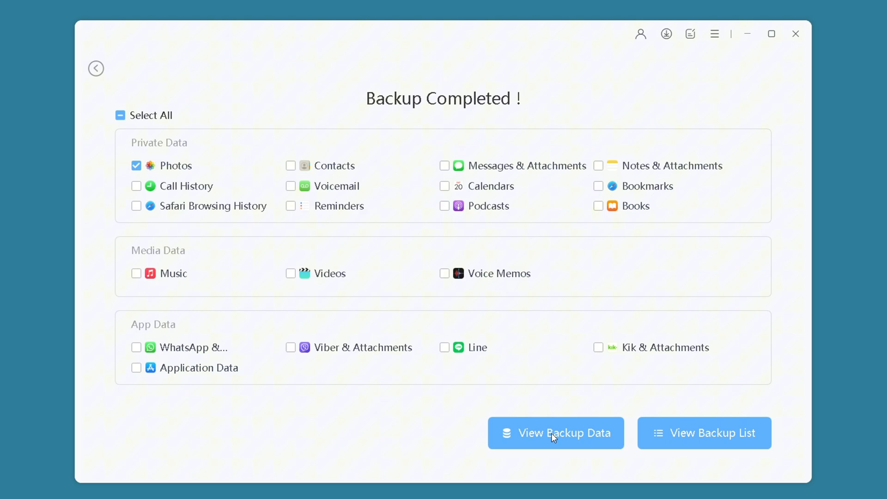
pyautogui.click(555, 433)
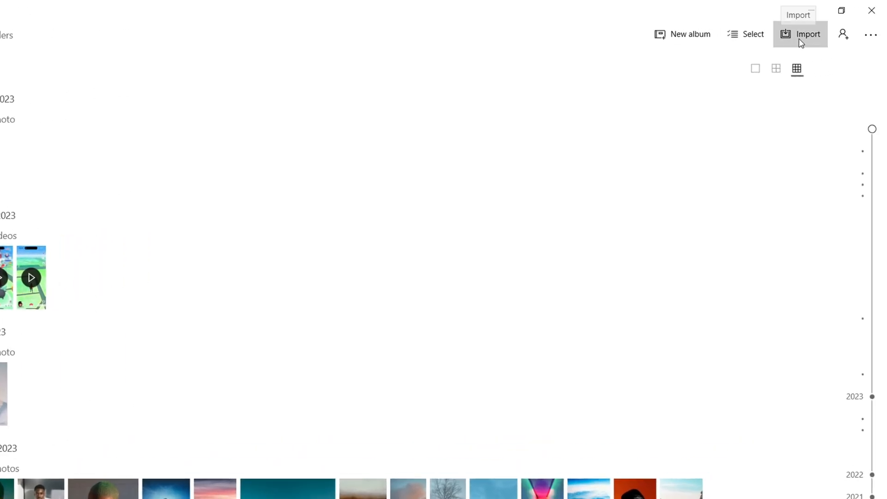
# Step: Import all 163 items from the connected iPhone and flip to the next imported photo
pyautogui.click(799, 34)
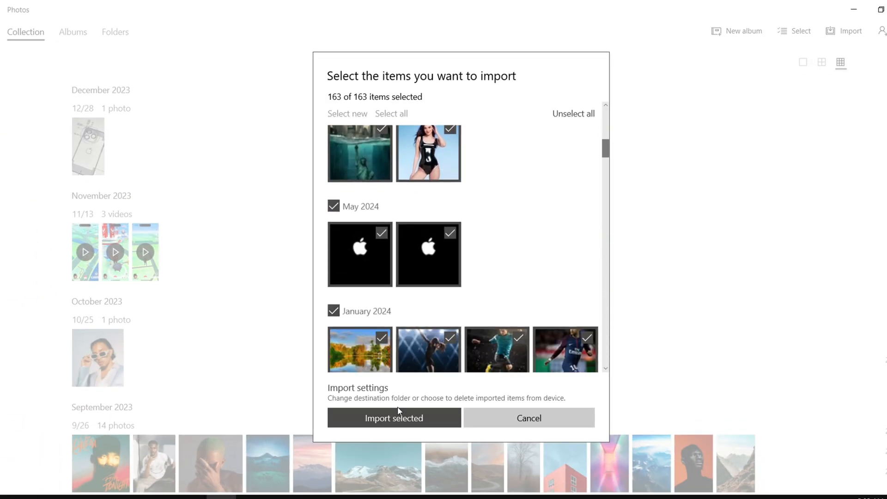
pyautogui.click(394, 418)
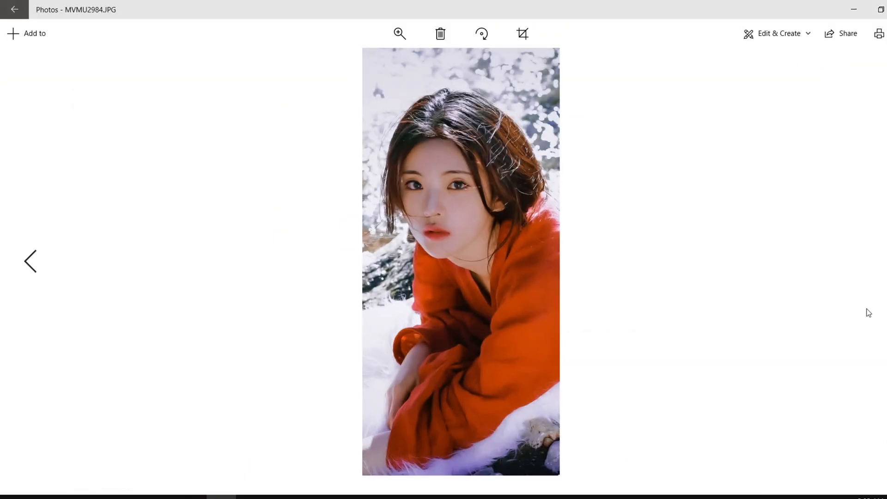
pyautogui.click(30, 260)
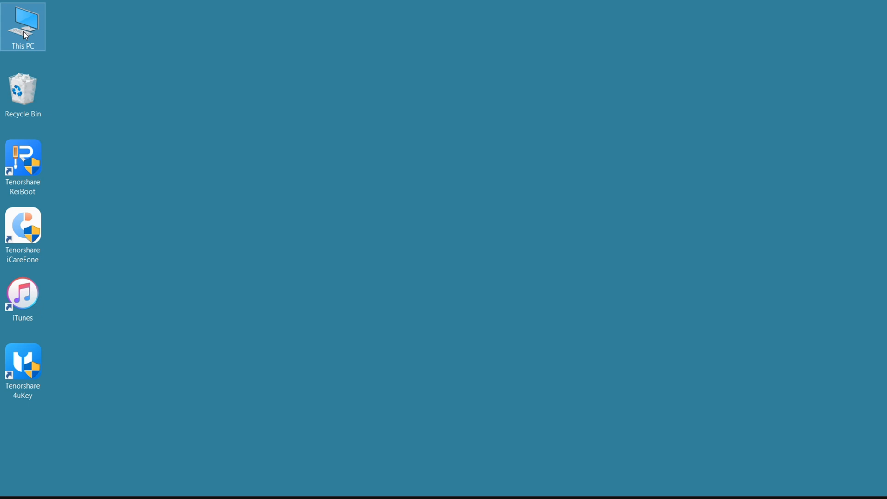
# Step: From This PC, import the Apple iPhone's 161 pictures and videos in 16 dated groups
pyautogui.doubleClick(23, 26)
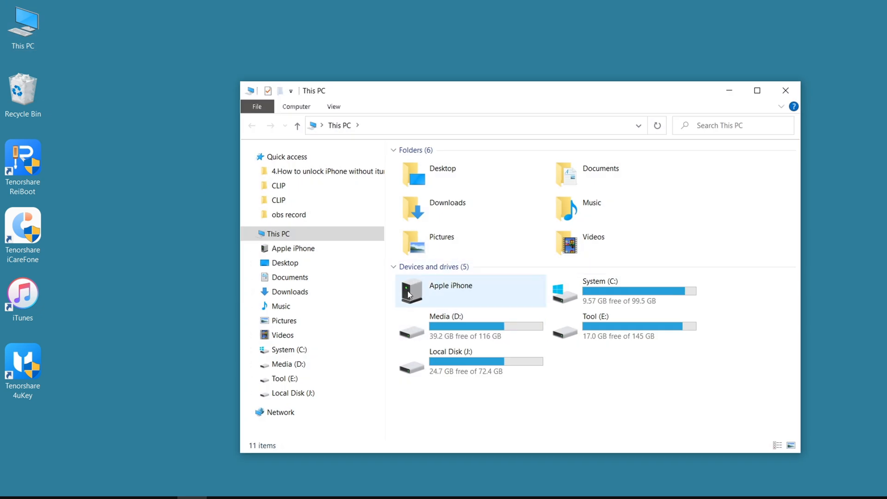
pyautogui.rightClick(410, 292)
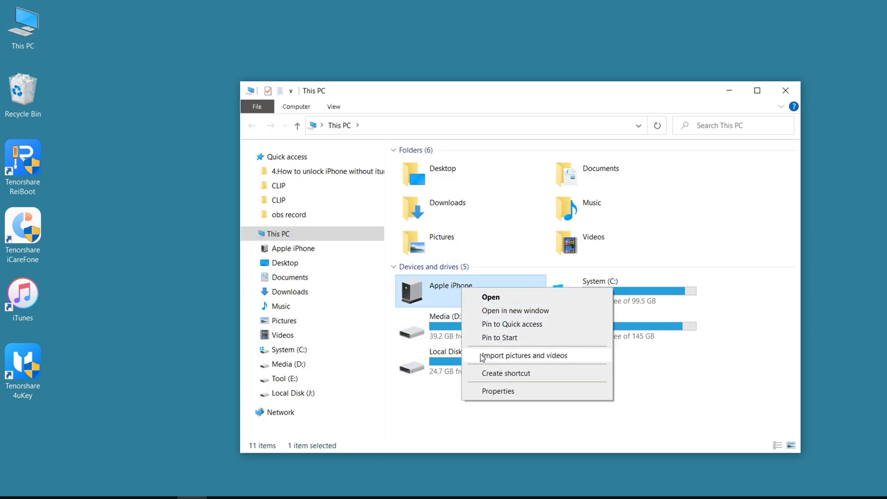
pyautogui.click(524, 355)
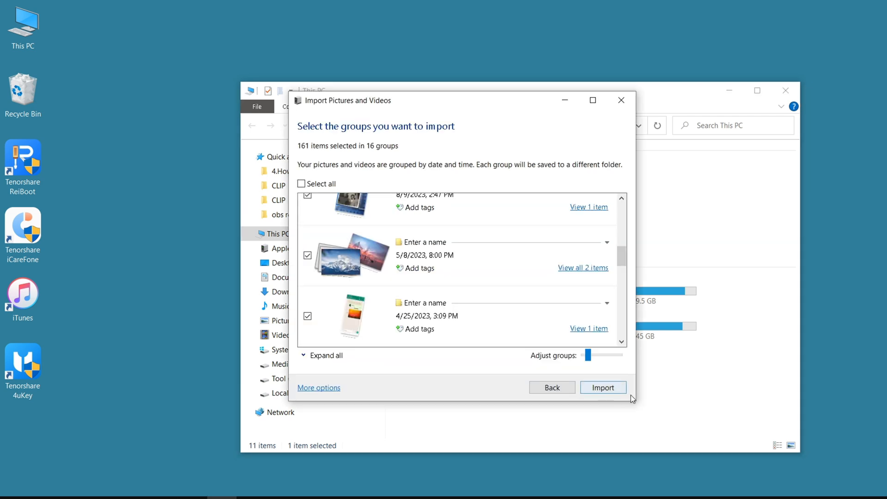
pyautogui.click(603, 387)
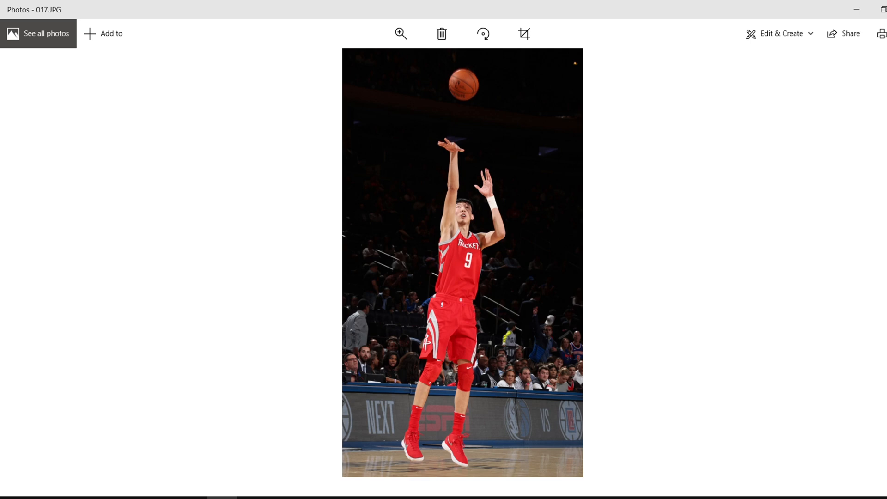
# Step: Advance from 017.JPG toward 019.JPG, landing on the volleyball shot
pyautogui.press('Right')
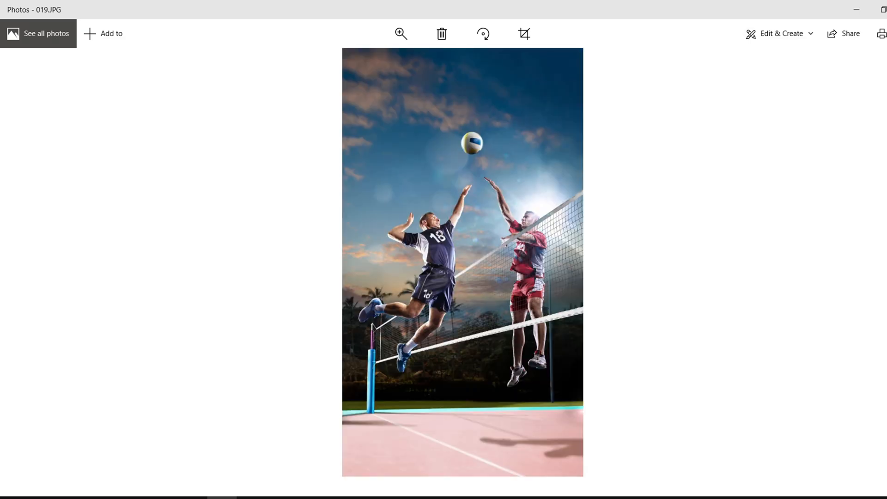